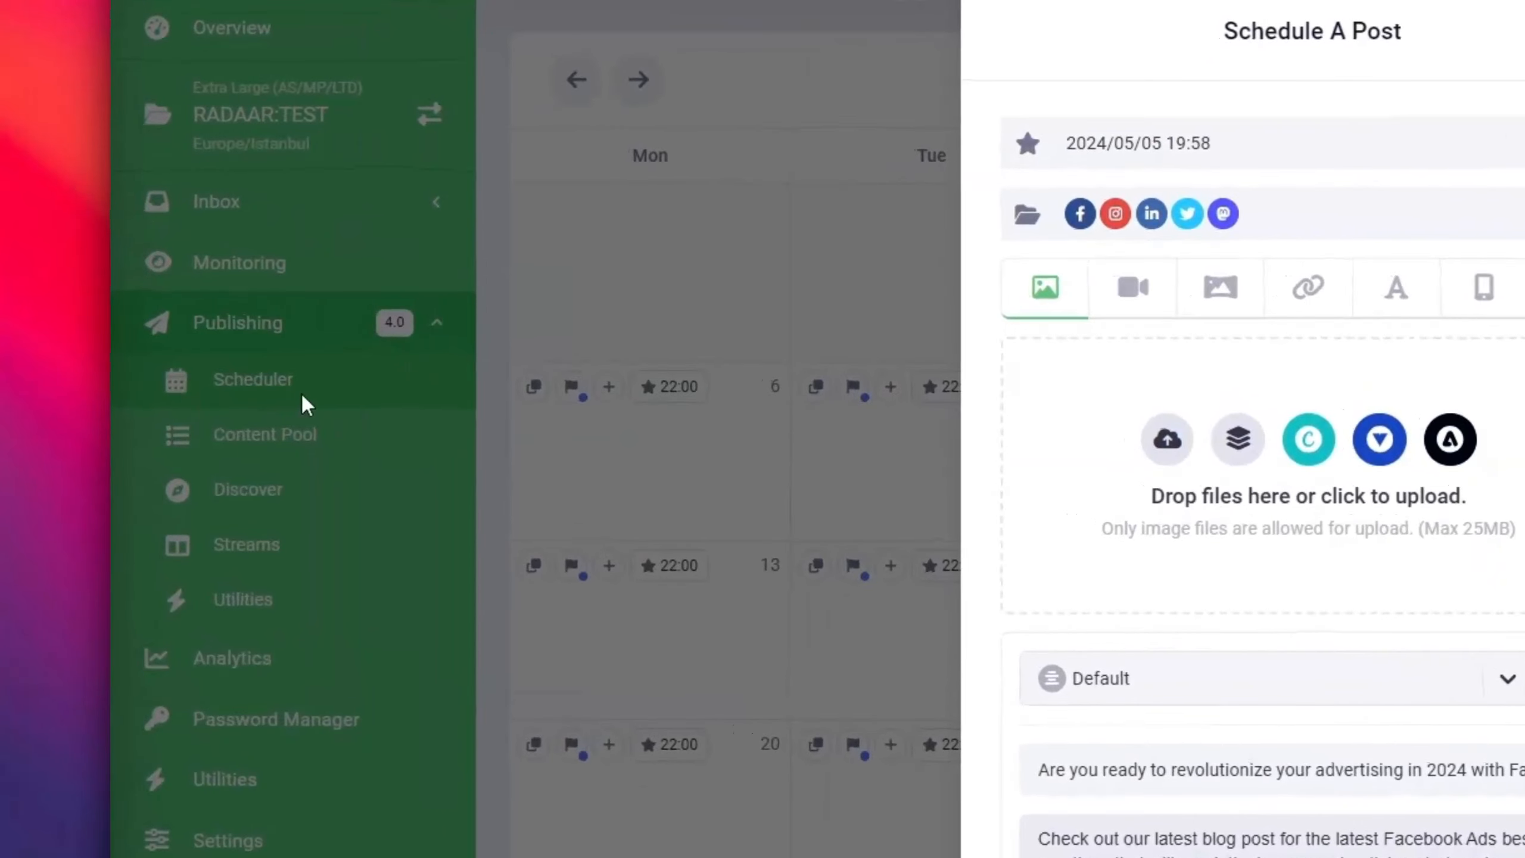
mouse_move(288, 387)
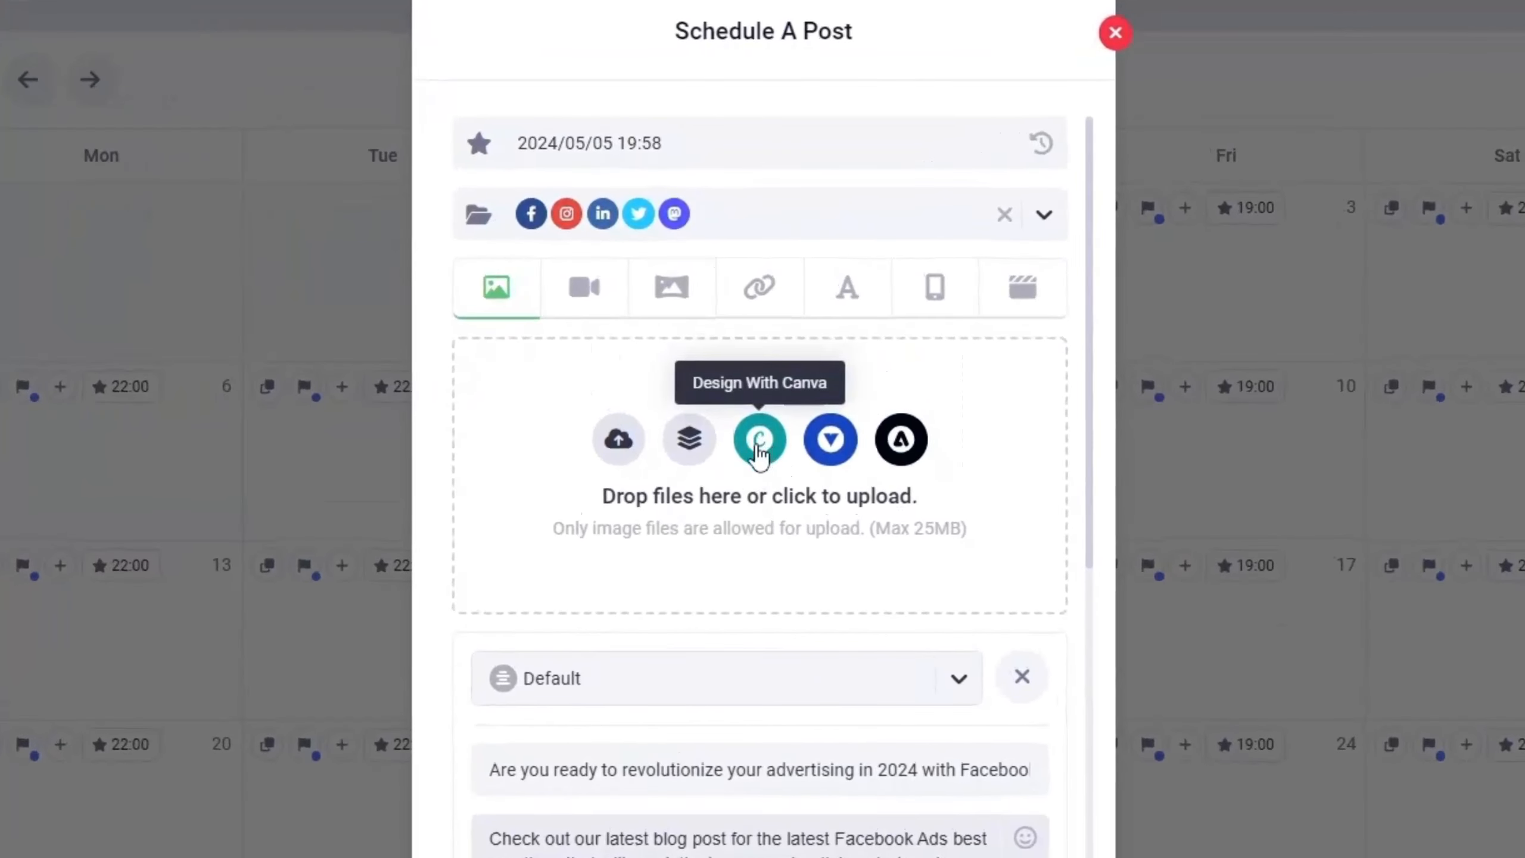
Launch Design With Canva and create a custom-sized 500 × 500 px design.
left_click(760, 439)
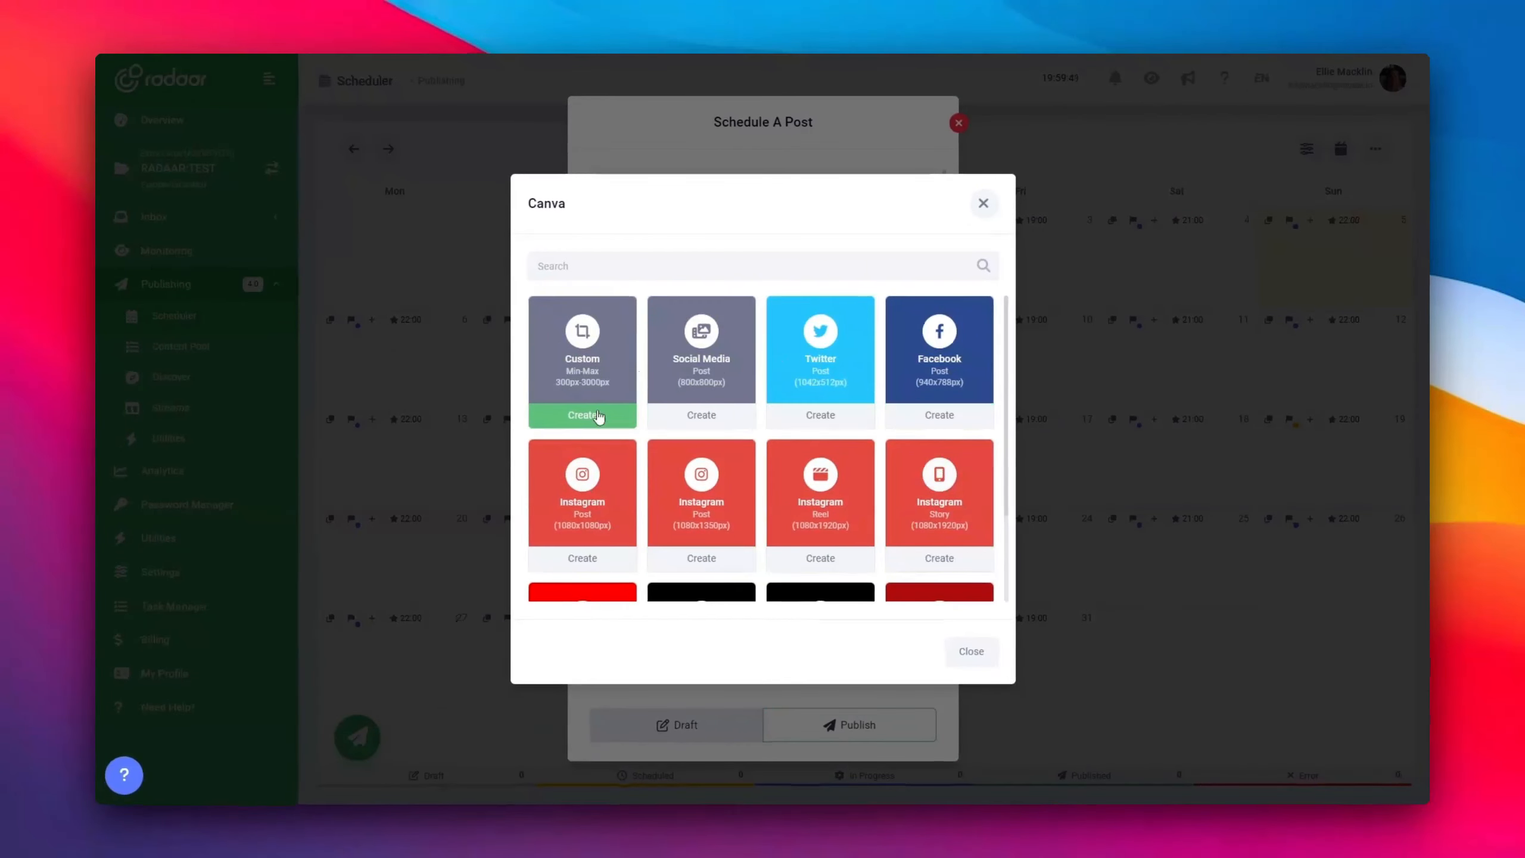
left_click(581, 414)
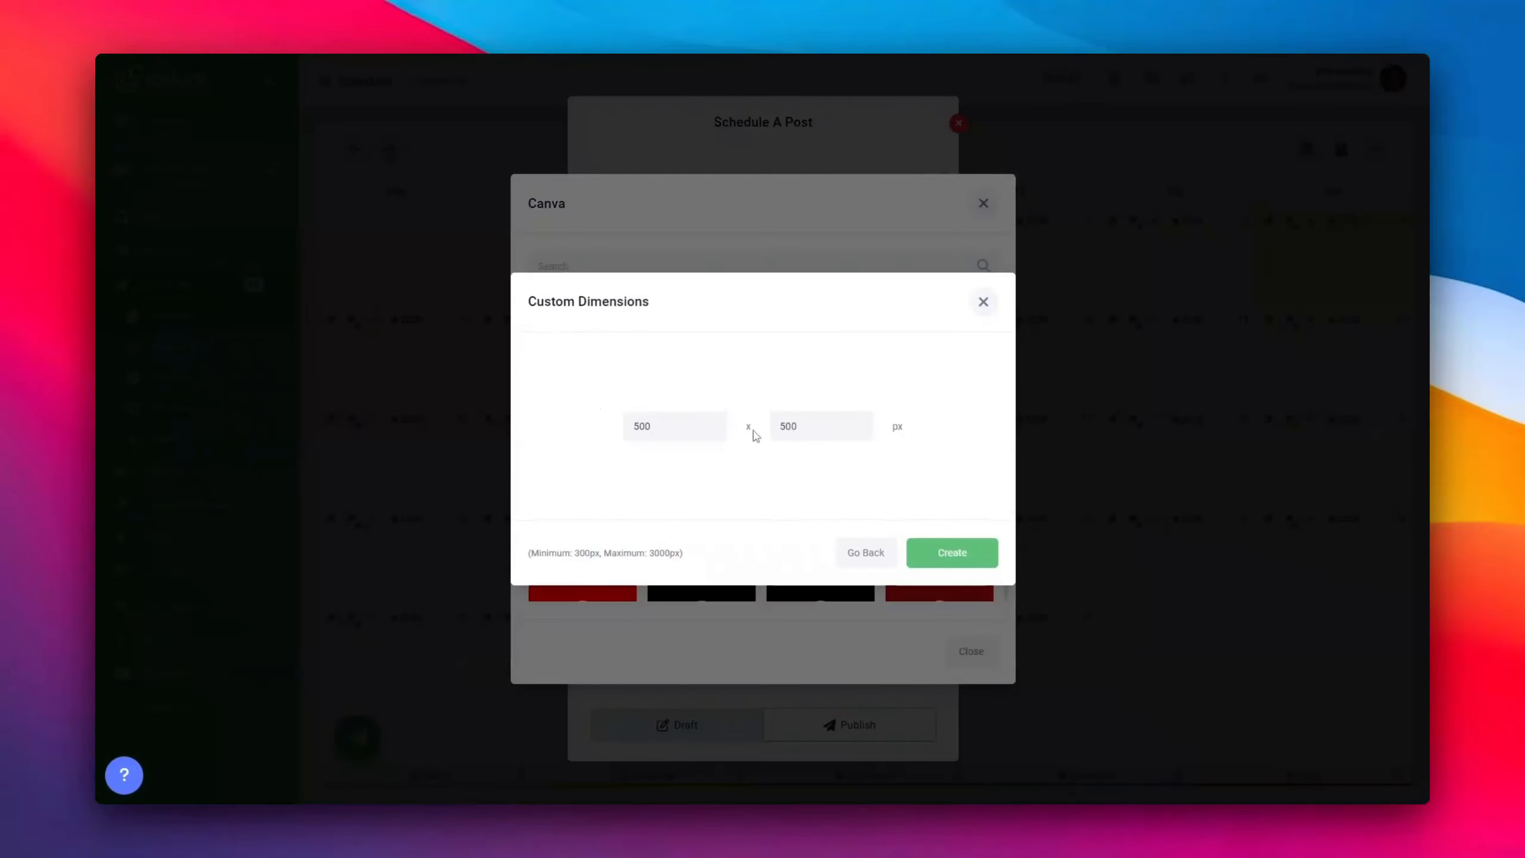
left_click(950, 552)
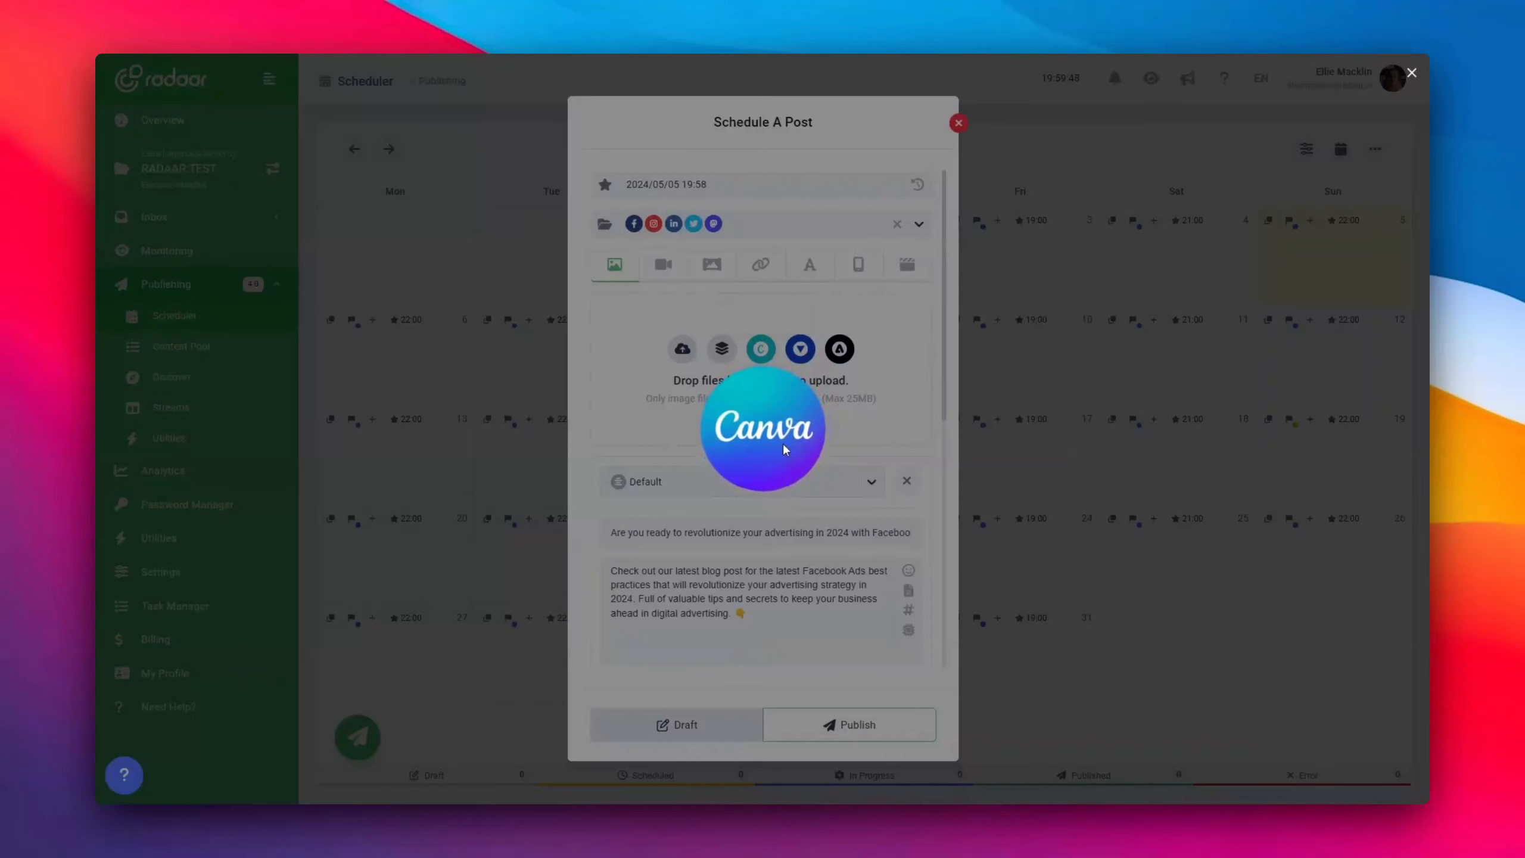
Fill the design with the red Capsule Collection template and publish it to the post.
left_click(760, 348)
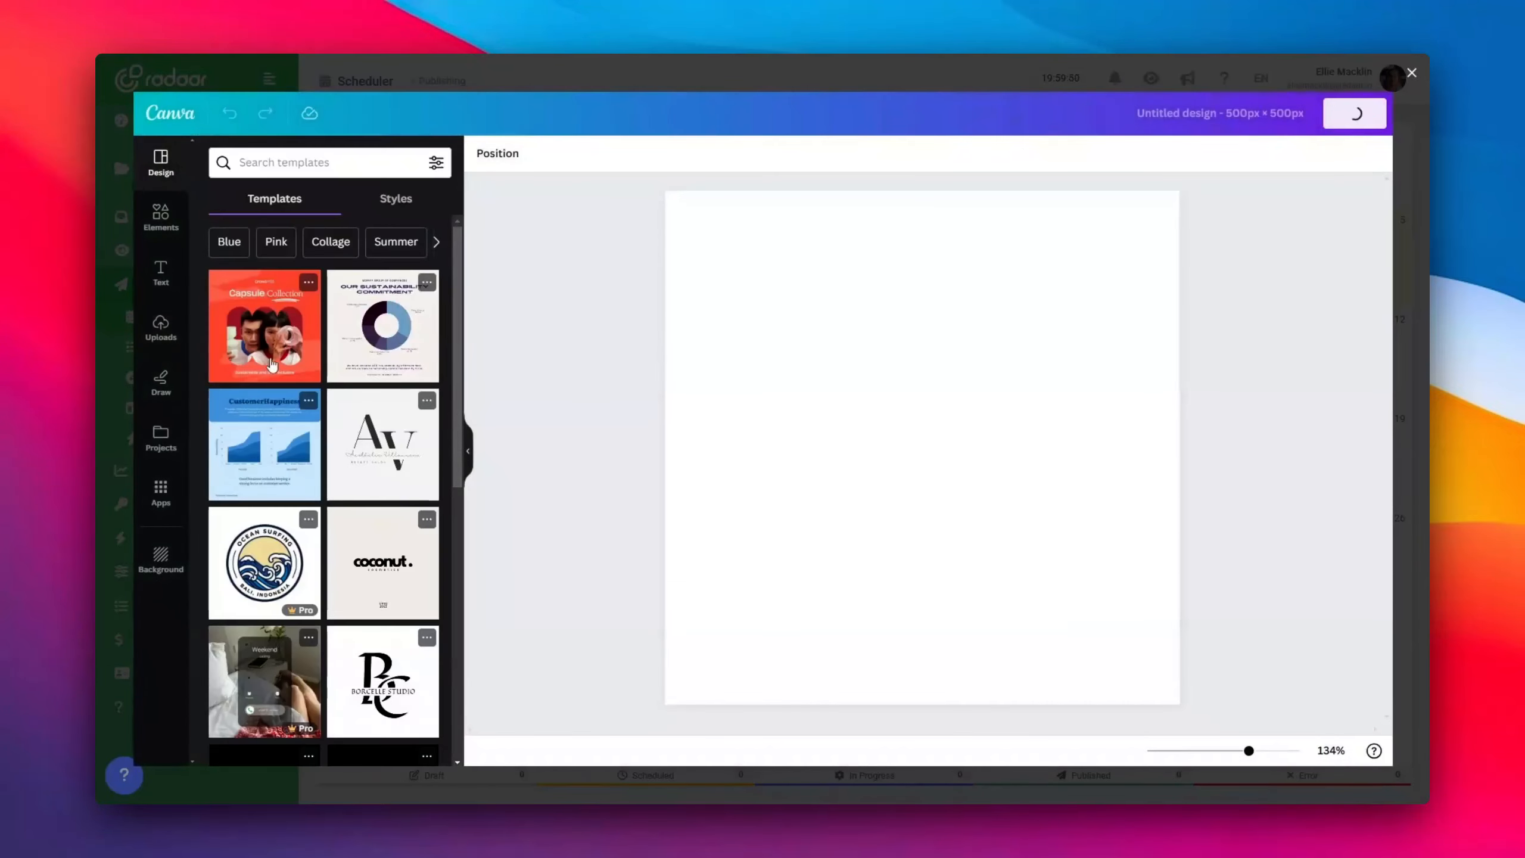
left_click(263, 326)
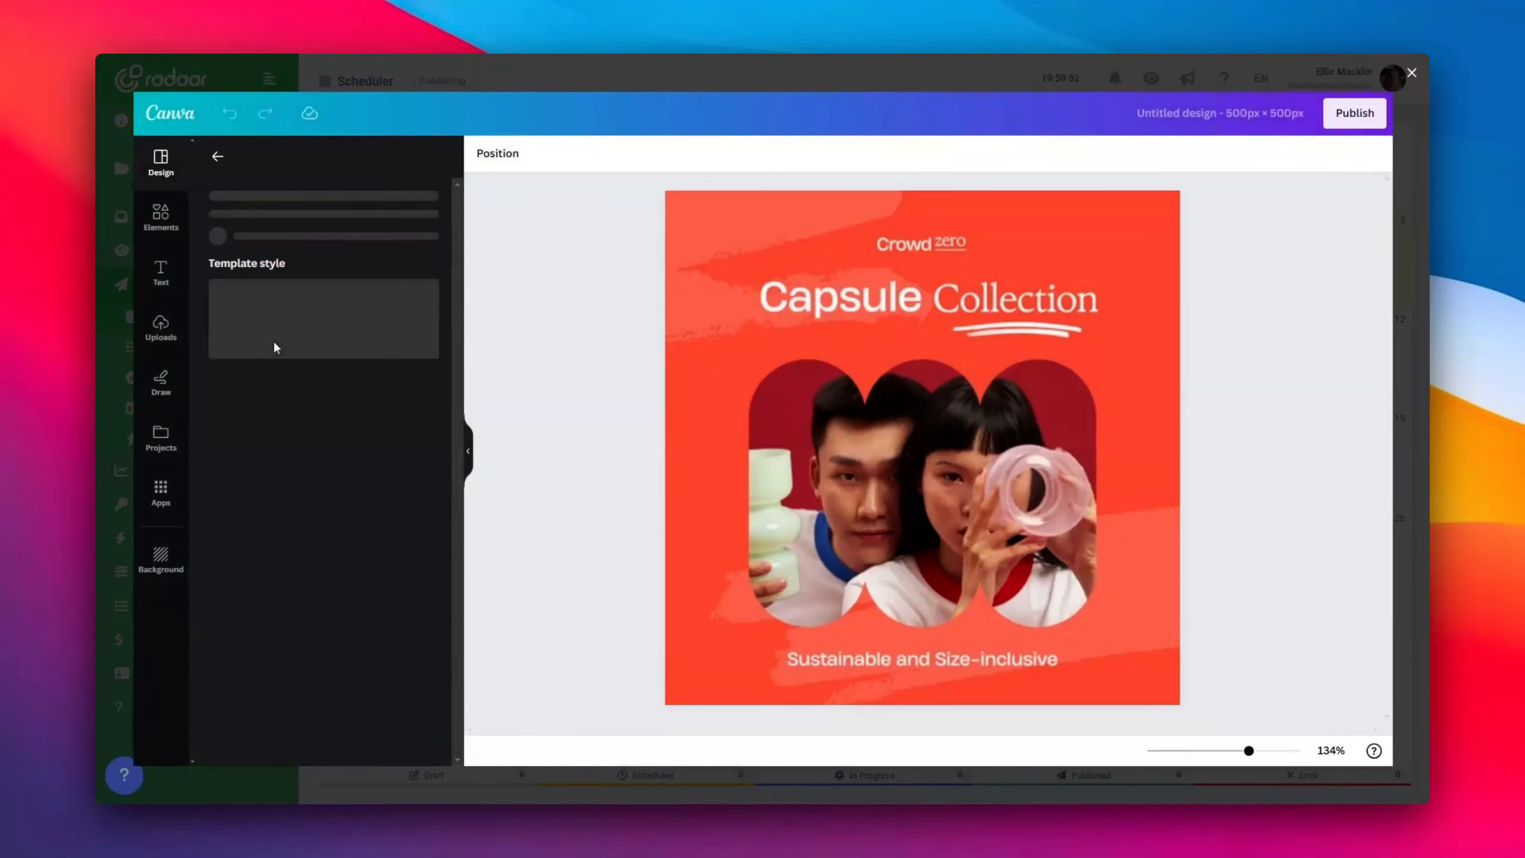
left_click(920, 447)
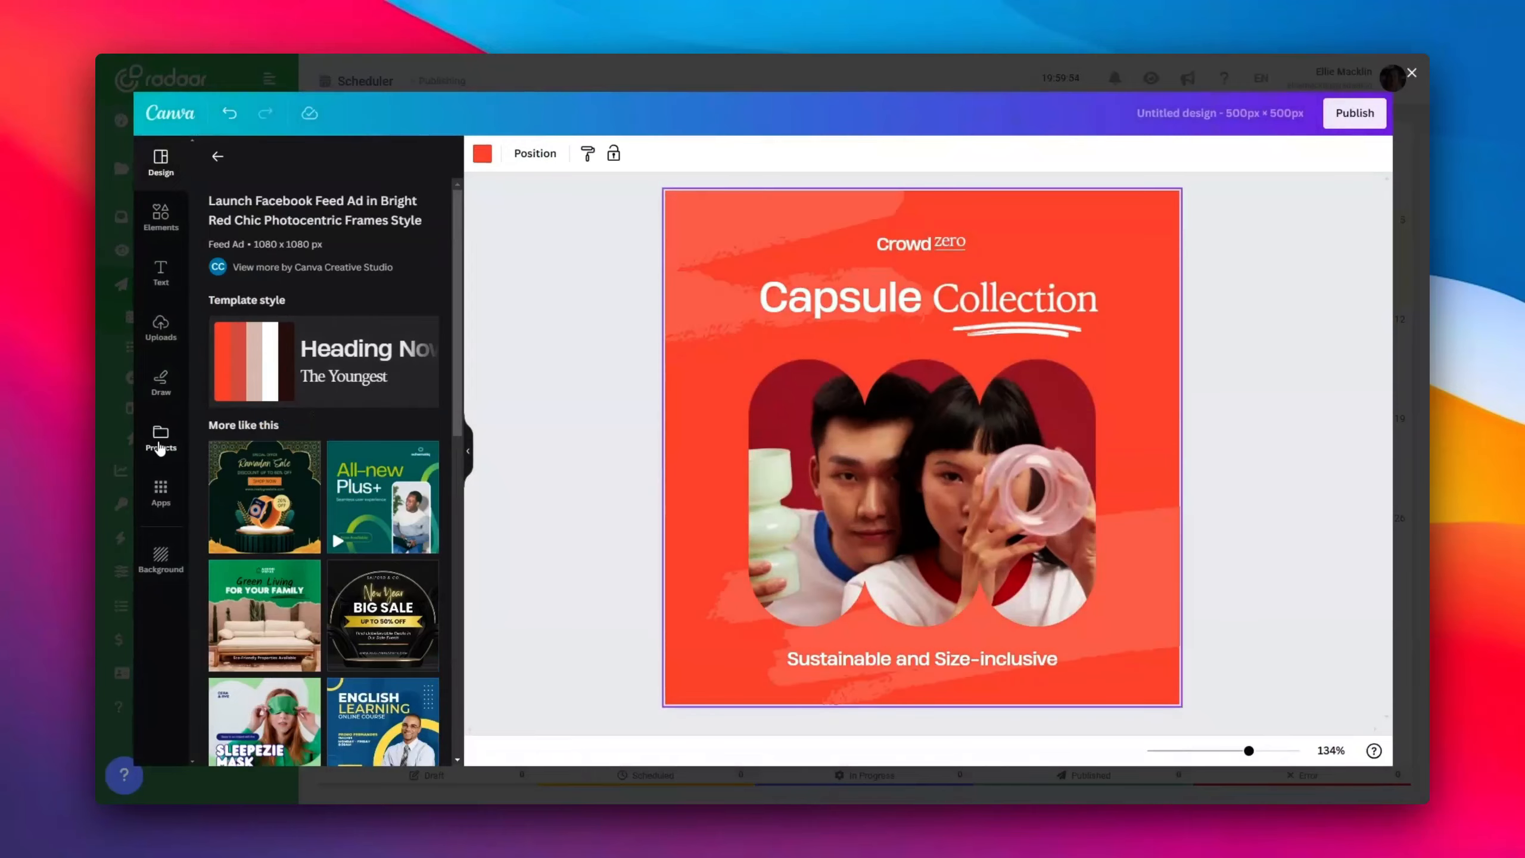
left_click(160, 438)
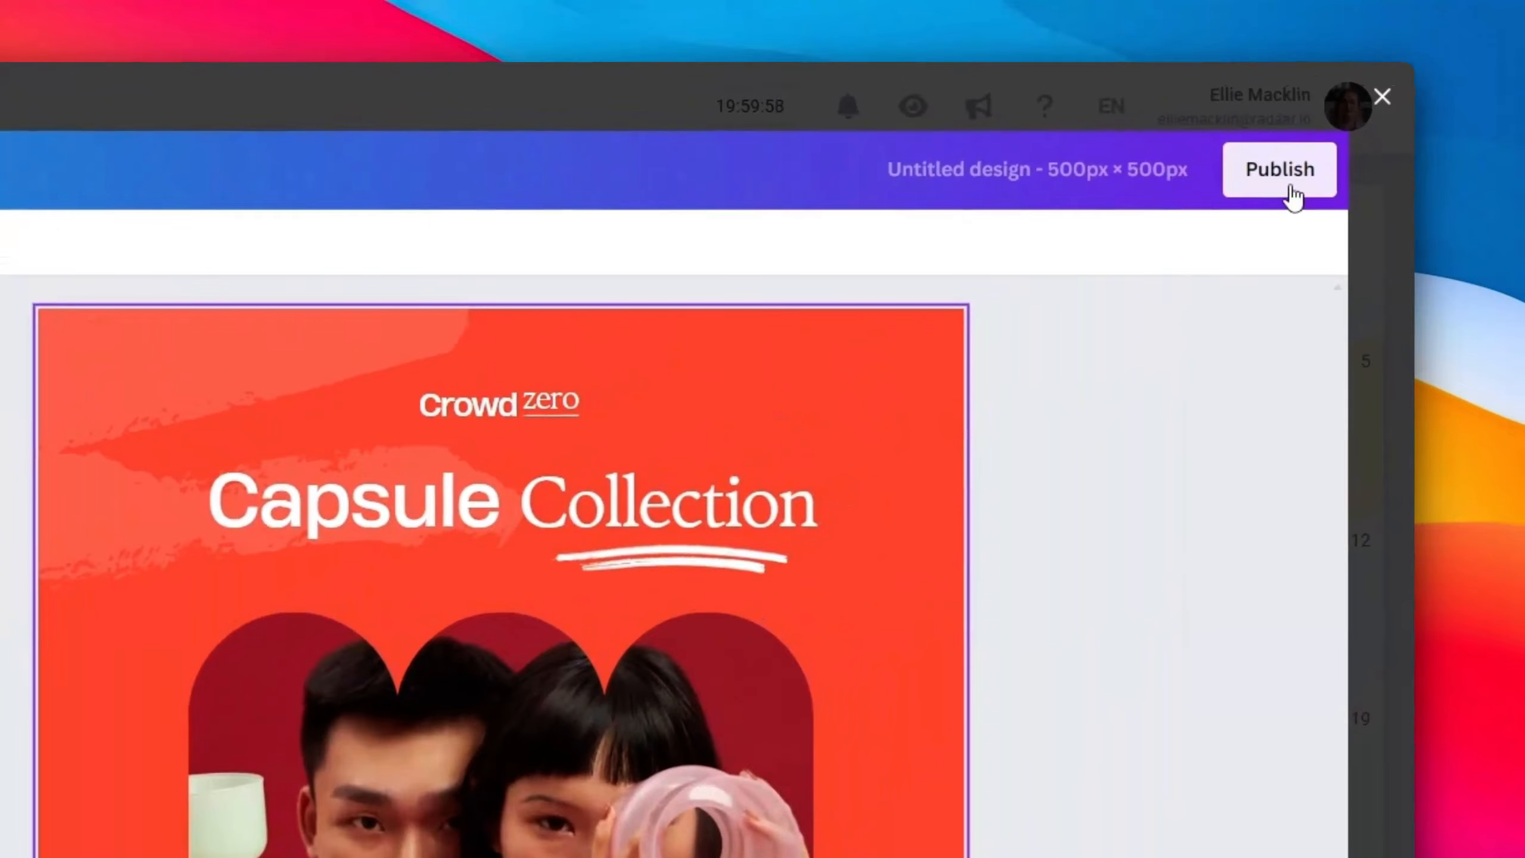
left_click(1279, 168)
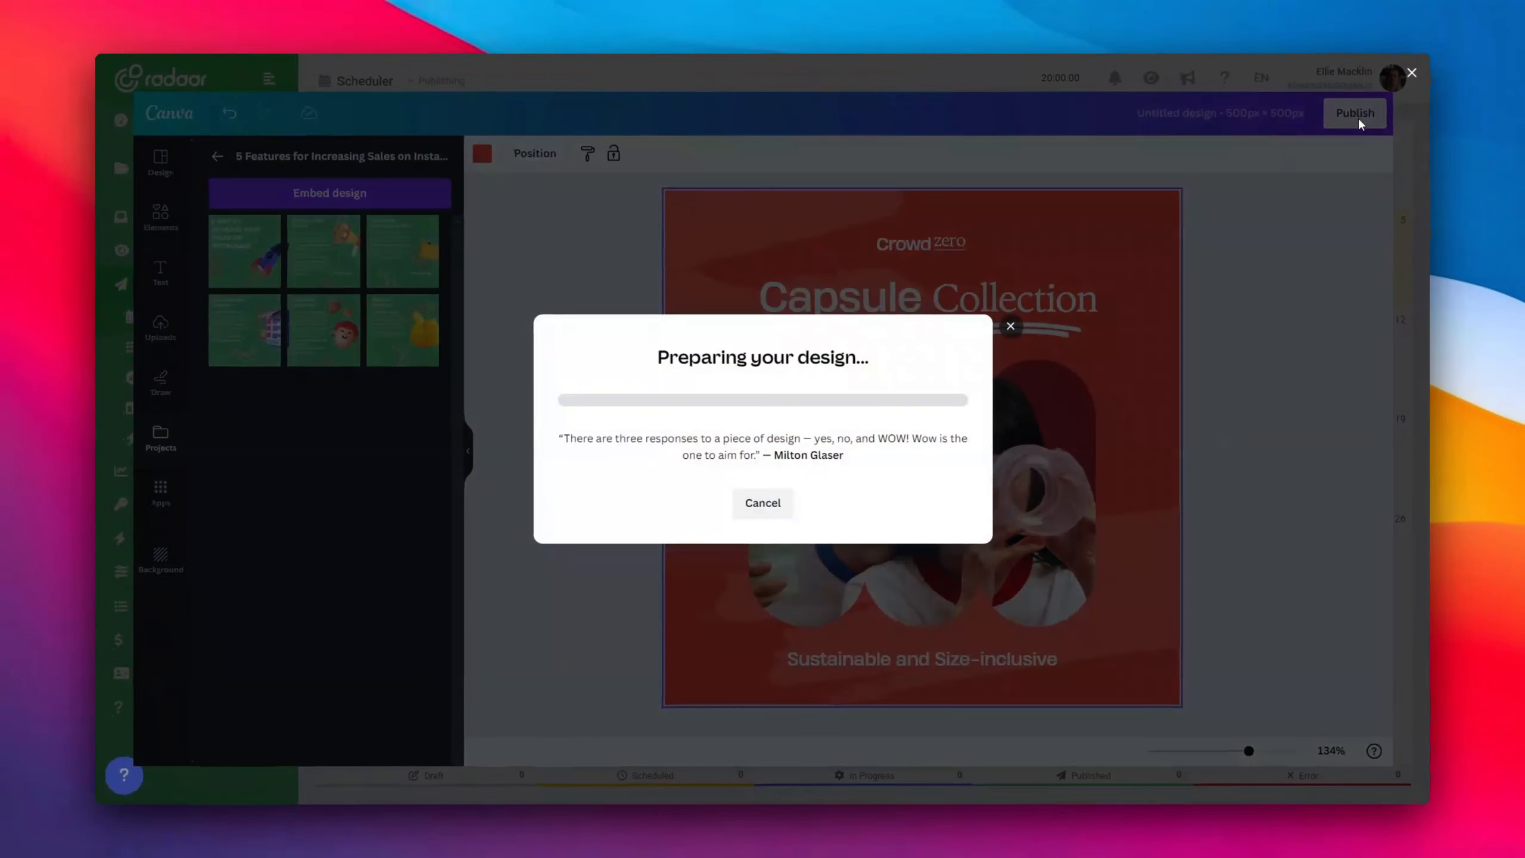